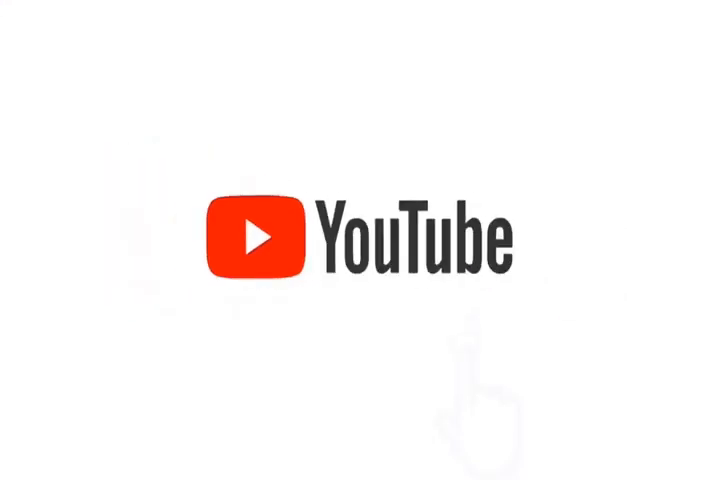
pyautogui.click(470, 240)
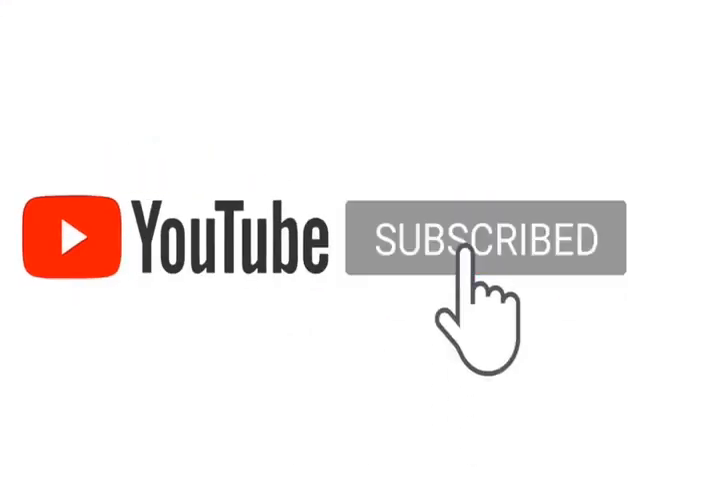